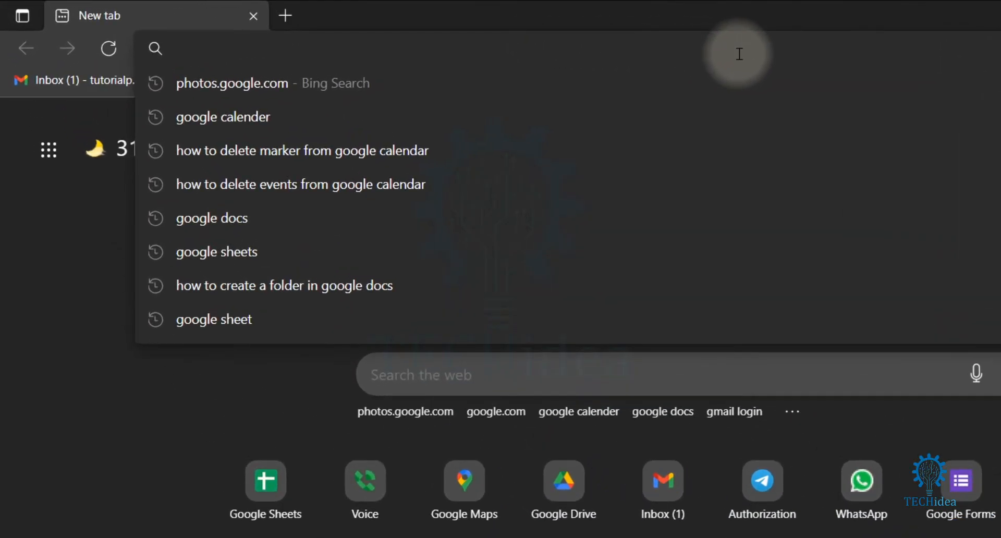
Go to photos.google.com in Microsoft Edge
text(photos.google.com)
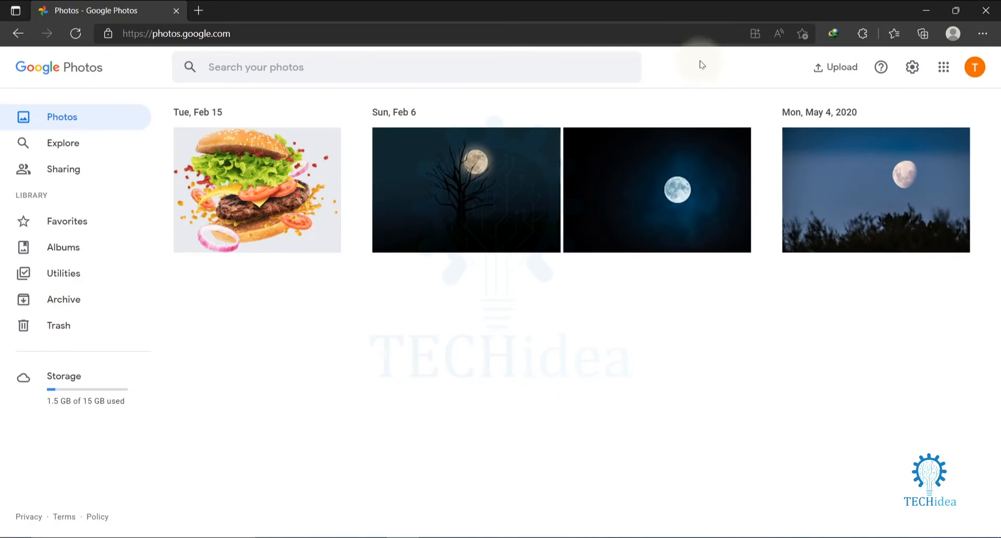
Select the moon-with-tree and burger photos and add them to a new album
click(385, 140)
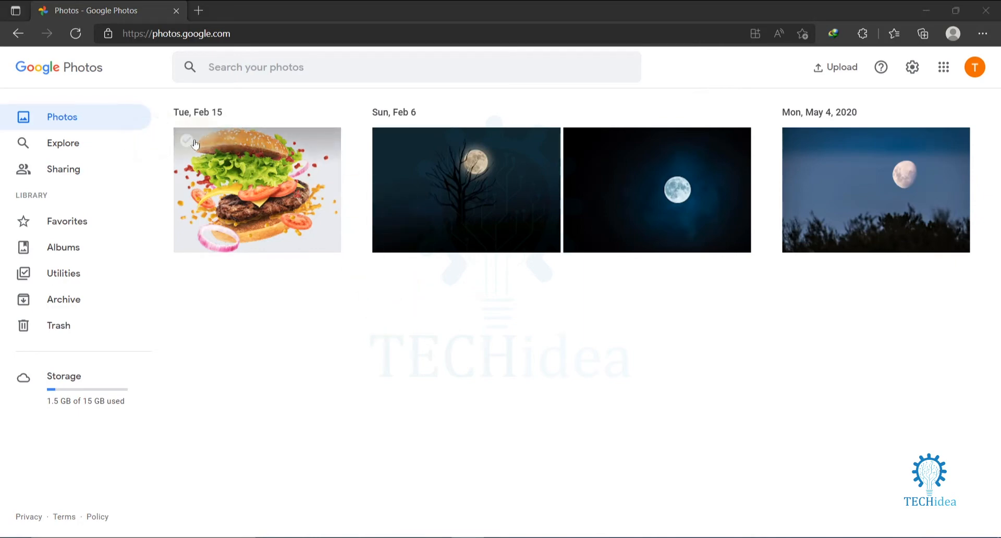
click(385, 141)
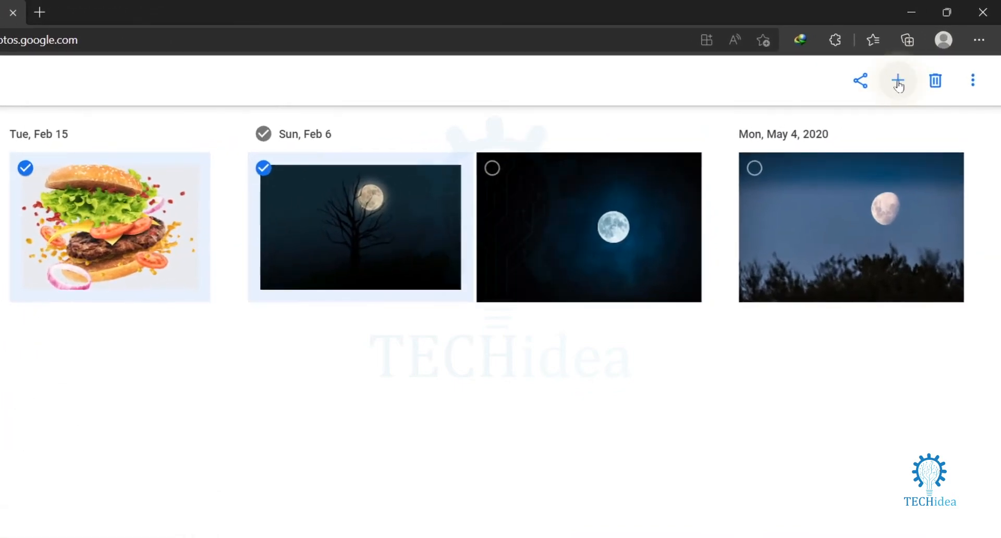
click(898, 80)
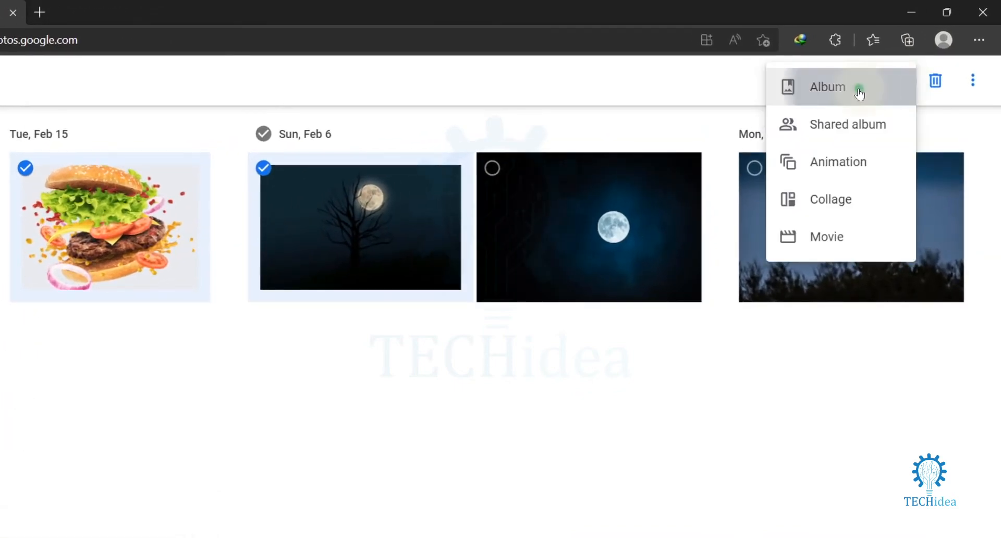
click(827, 86)
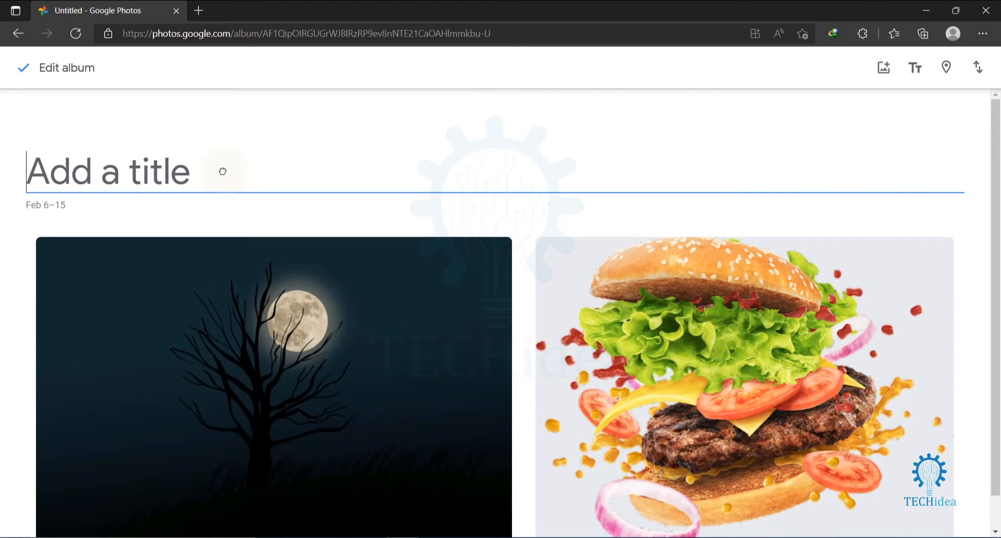
Title the album 'Demo Album' and save it
text(Demo Album)
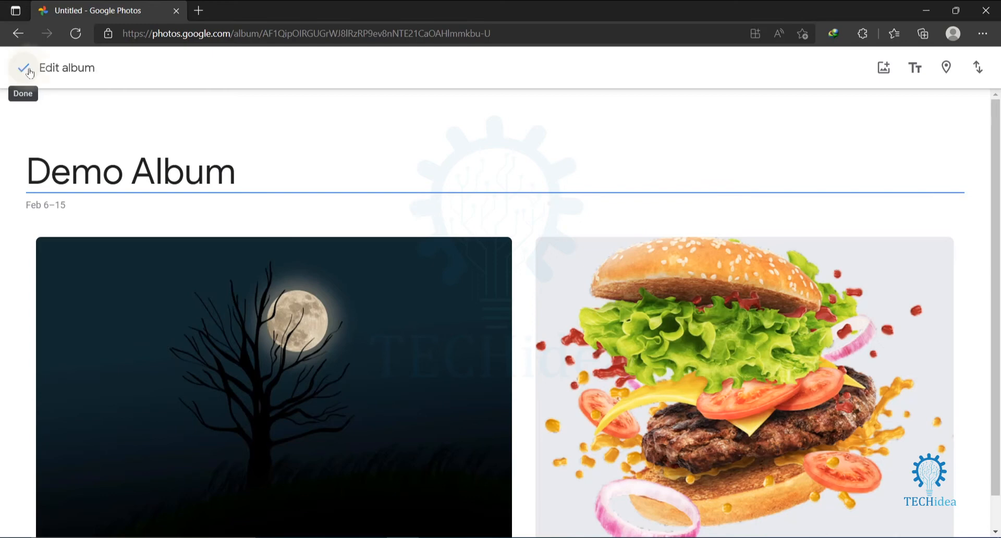
click(25, 68)
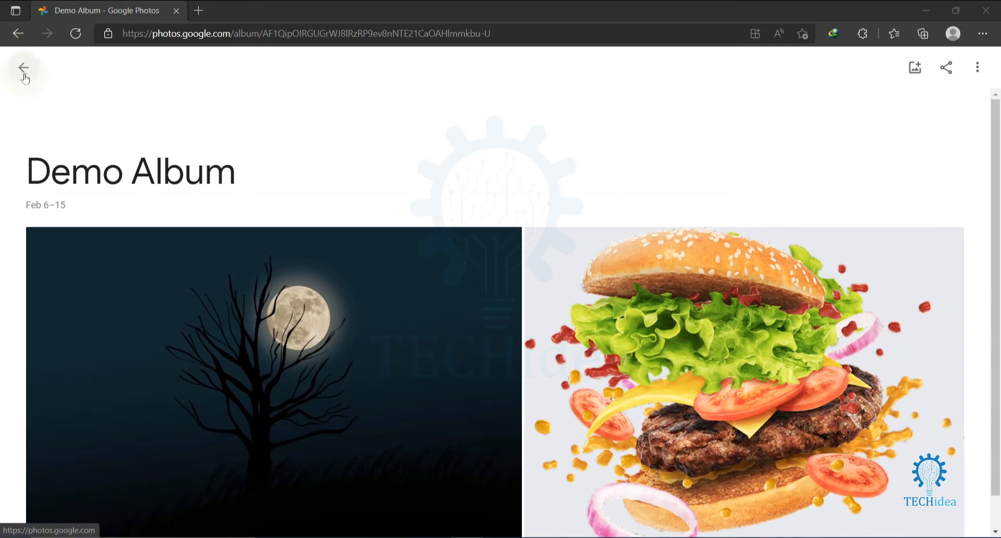
click(23, 68)
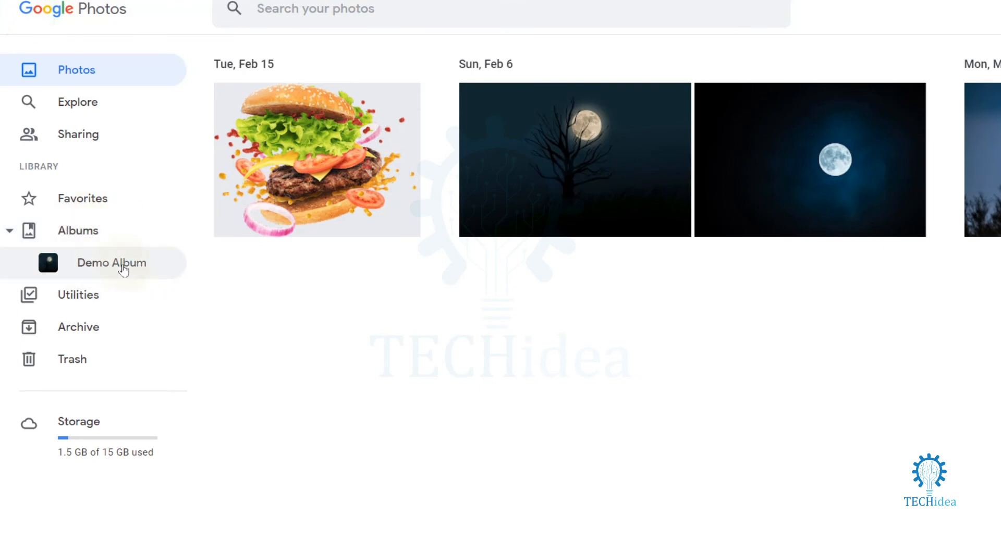
click(111, 262)
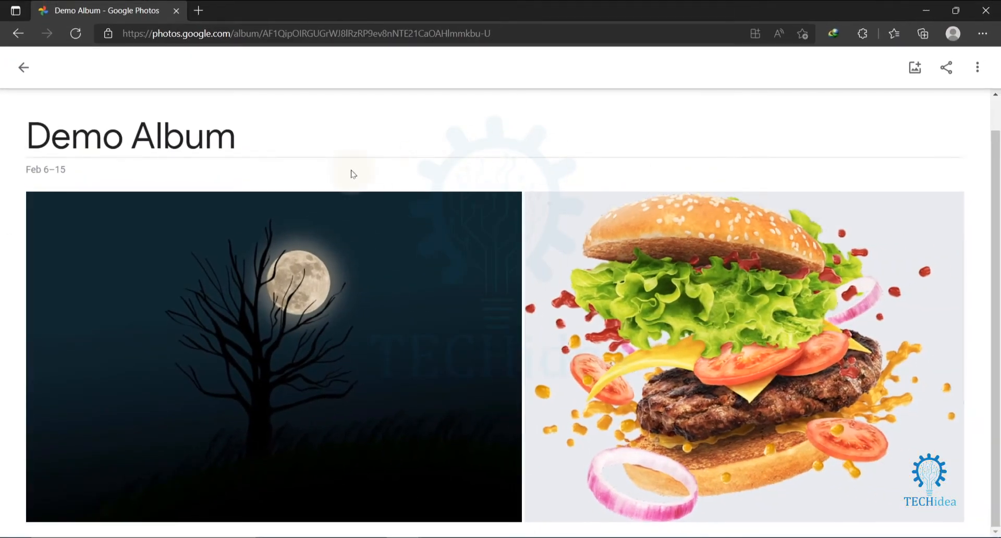
click(39, 204)
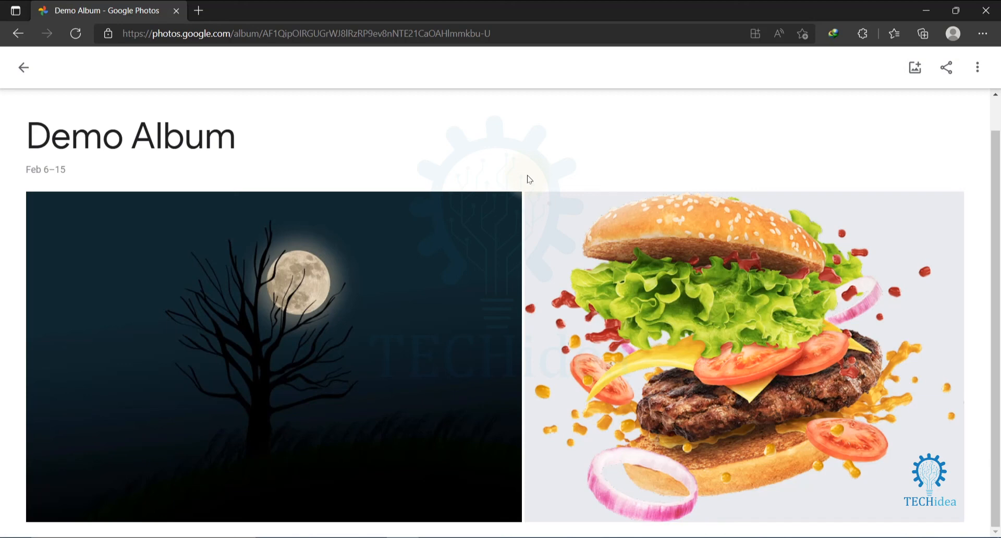
mouse_move(542, 181)
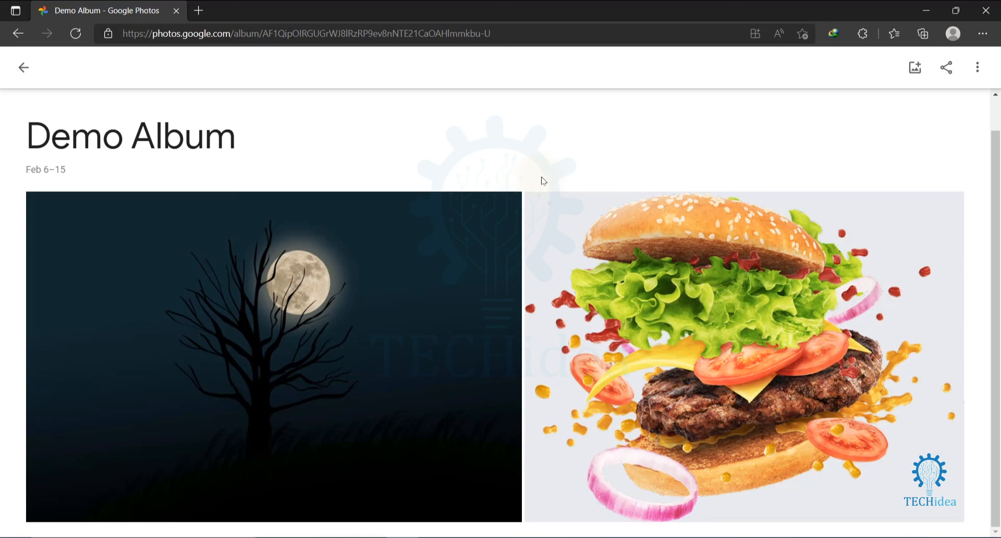